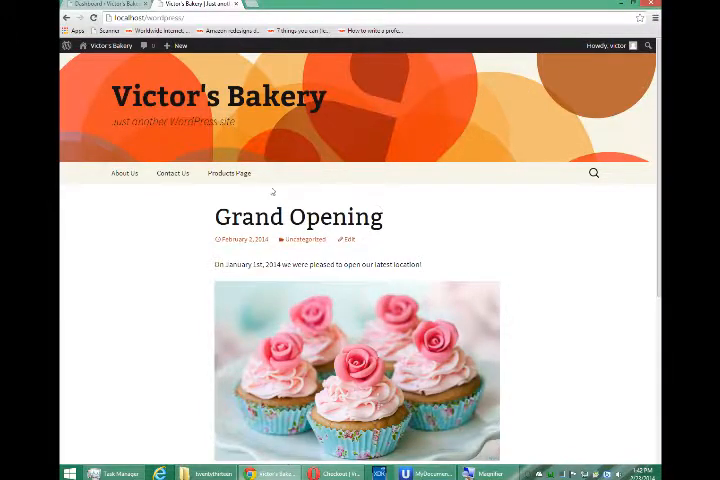
Step: Browse the bakery Products Page and its Checkout and Transaction Results subpages, then reach Store settings
{"action": "left_click", "coordinate": [229, 172]}
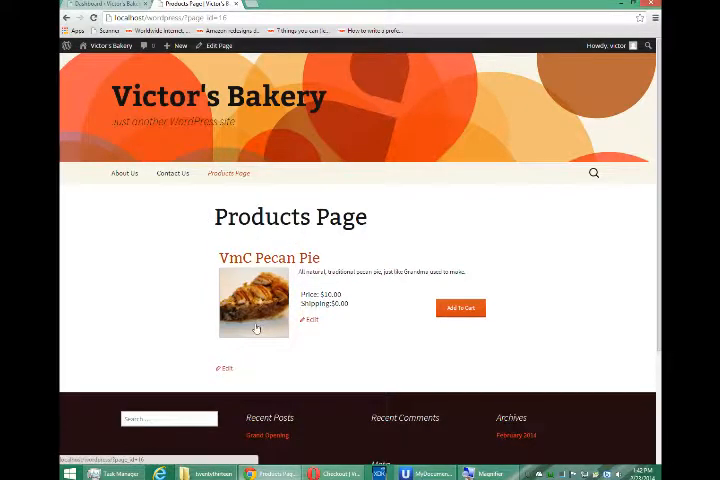
{"action": "left_click", "coordinate": [254, 302]}
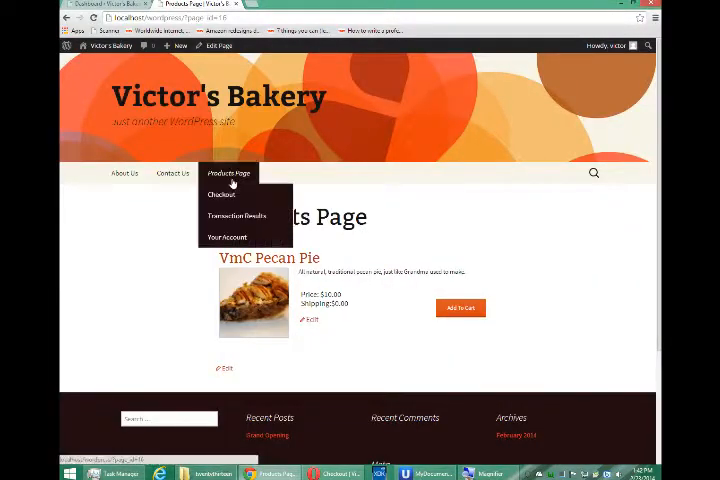
{"action": "left_click", "coordinate": [222, 194]}
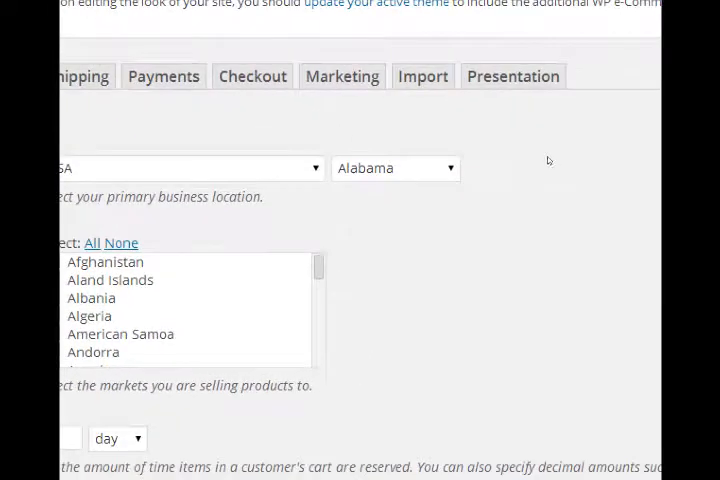
Step: Switch to the Presentation settings and scroll down to the Advanced Theme Settings template list
{"action": "left_click", "coordinate": [512, 76]}
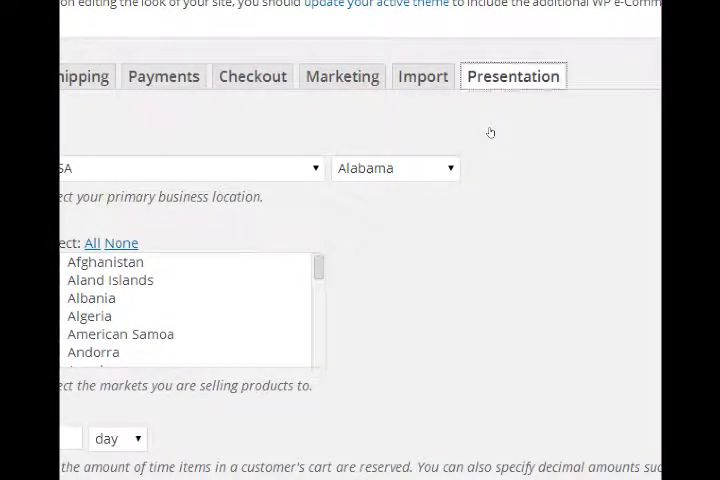
{"action": "left_click", "coordinate": [513, 76]}
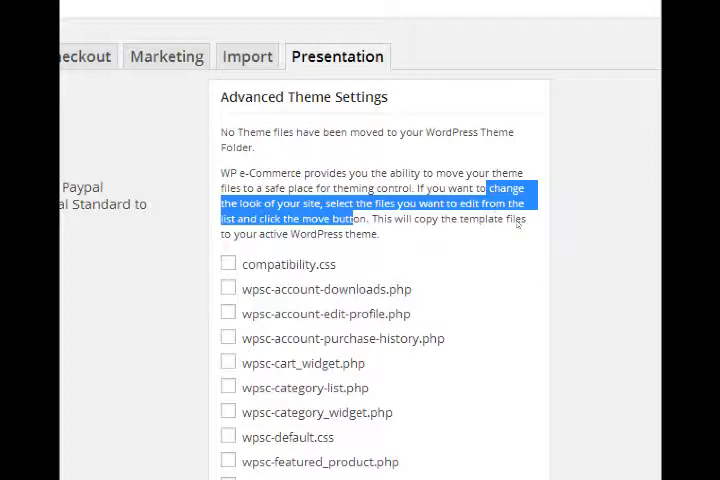
{"action": "mouse_move", "coordinate": [572, 232]}
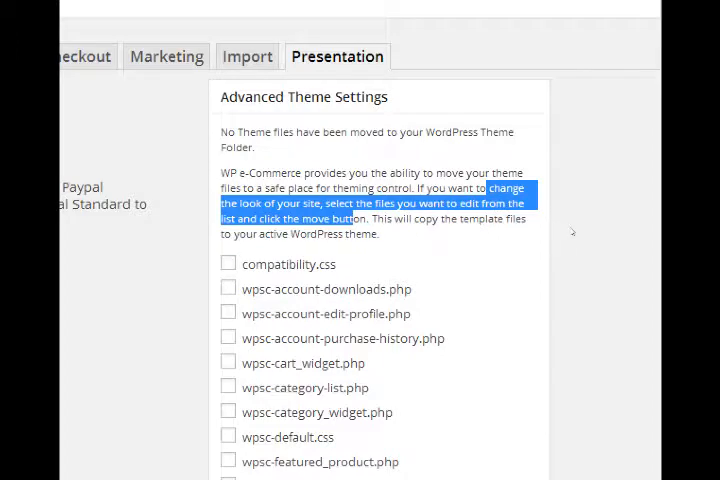
{"action": "scroll", "scroll_direction": "down", "scroll_amount": 3}
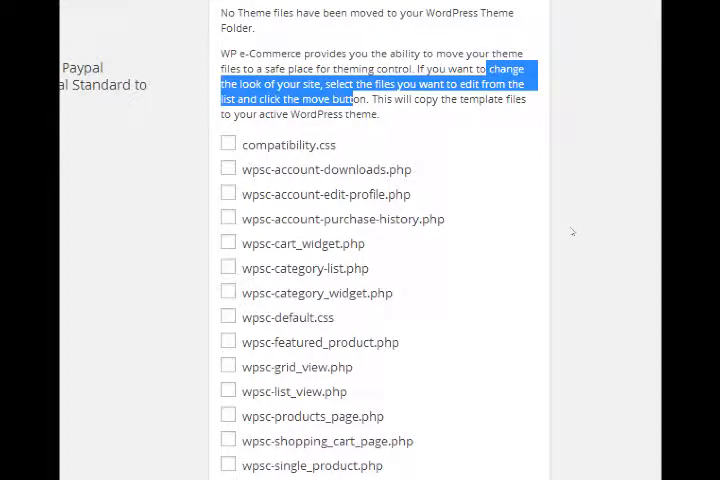
{"action": "scroll", "scroll_direction": "down", "scroll_amount": 3}
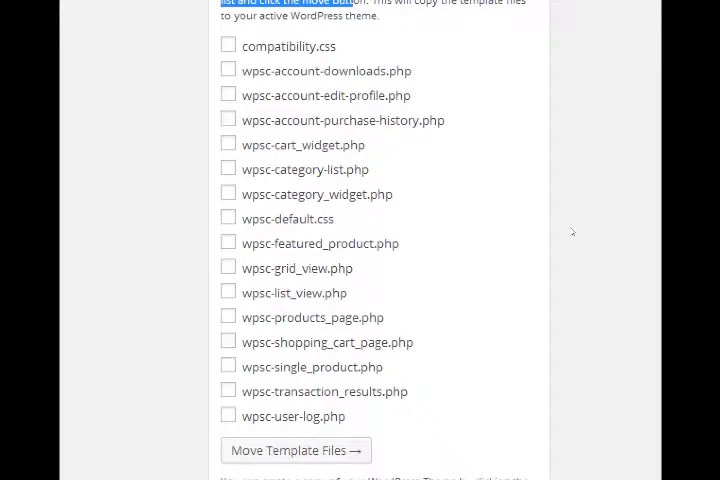
{"action": "mouse_move", "coordinate": [478, 302]}
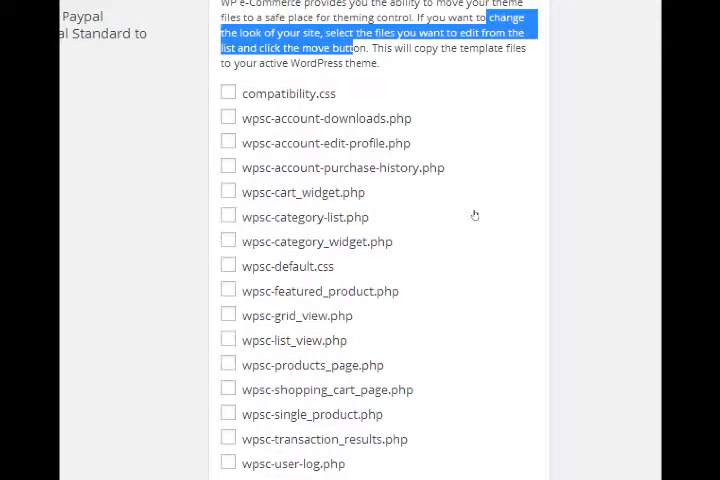
{"action": "mouse_move", "coordinate": [495, 201]}
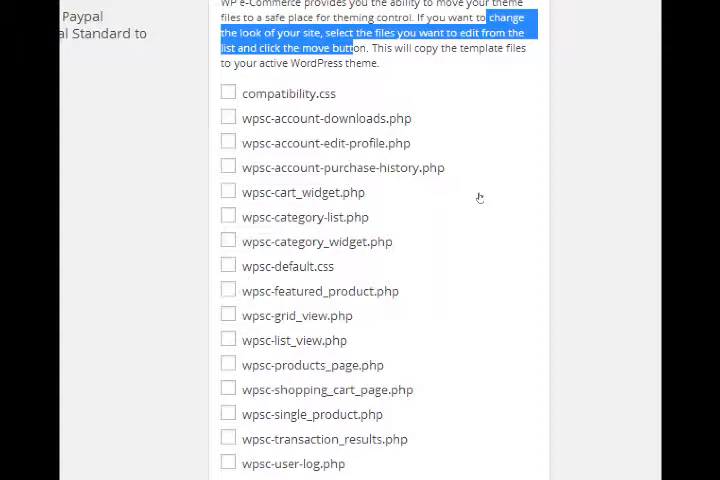
{"action": "mouse_move", "coordinate": [488, 271]}
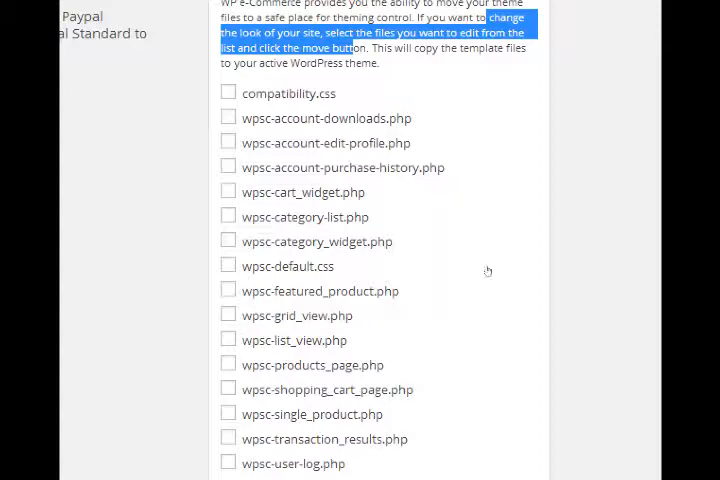
{"action": "mouse_move", "coordinate": [480, 285]}
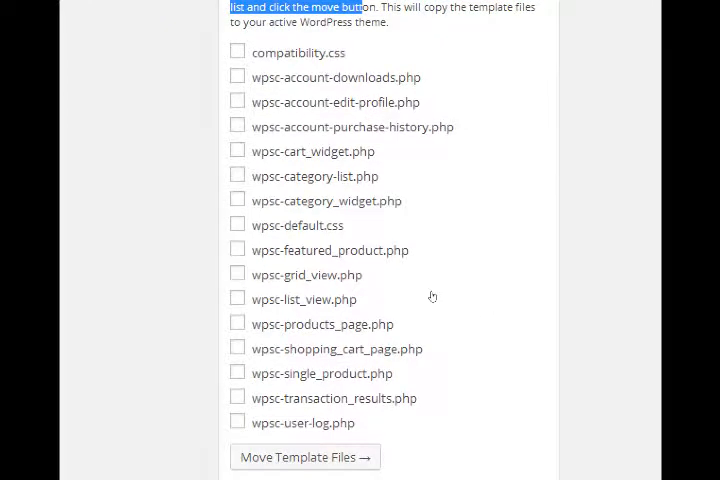
Step: Tick wpsc-shopping_cart_page.php and move it into the active theme
{"action": "left_click", "coordinate": [238, 348]}
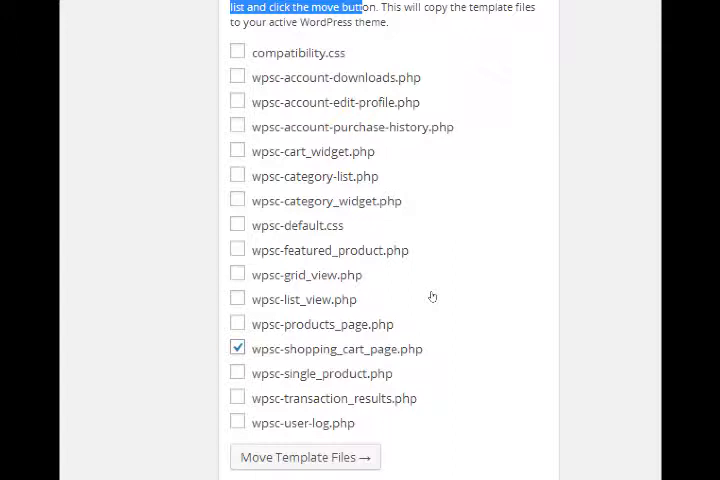
{"action": "mouse_move", "coordinate": [440, 297]}
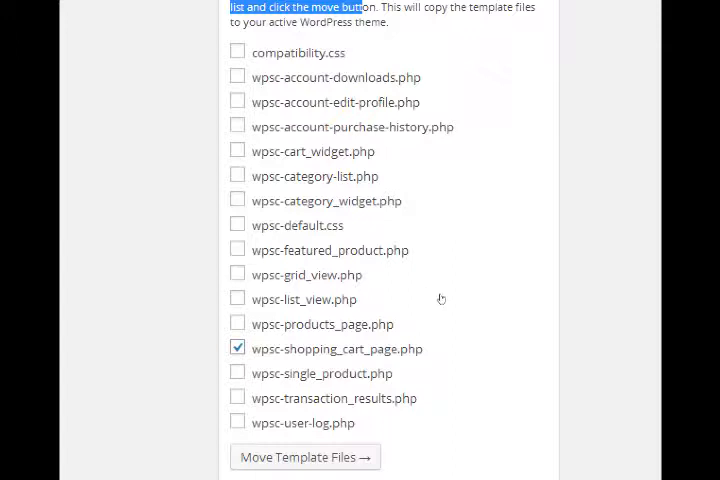
{"action": "mouse_move", "coordinate": [516, 304]}
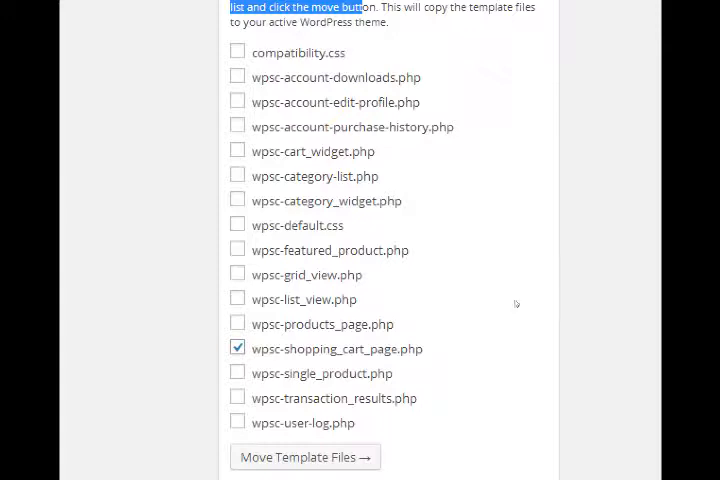
{"action": "scroll", "scroll_direction": "down", "scroll_amount": 3}
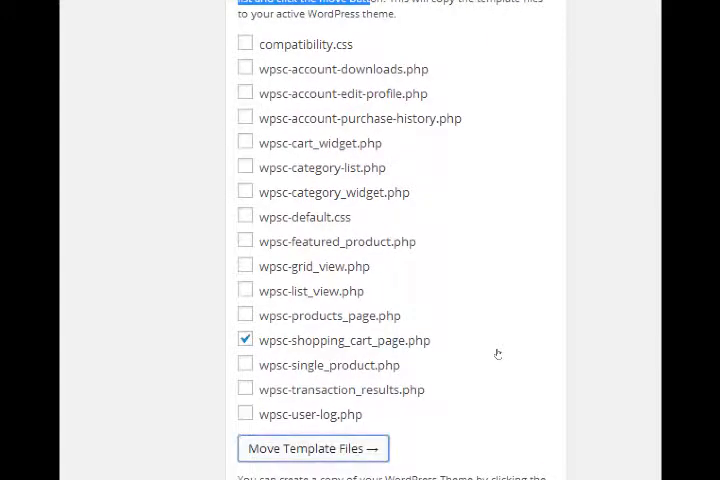
{"action": "left_click", "coordinate": [313, 448]}
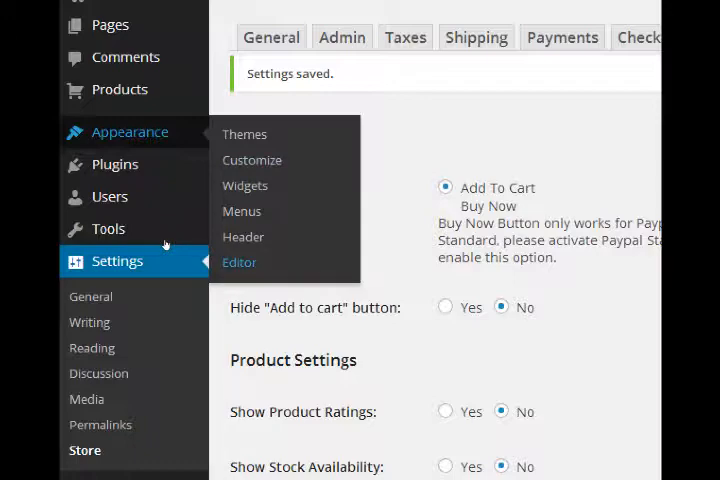
Step: Open the Twenty Thirteen theme editor and scroll down its Templates list
{"action": "left_click", "coordinate": [239, 262]}
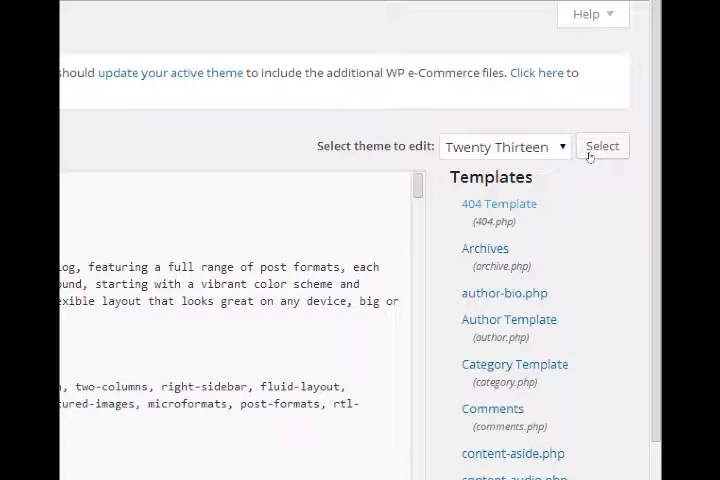
{"action": "mouse_move", "coordinate": [605, 244]}
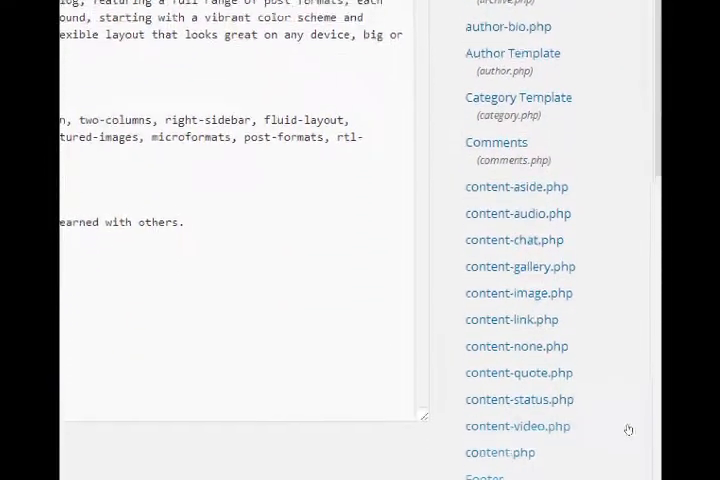
{"action": "scroll", "scroll_direction": "down", "scroll_amount": 3}
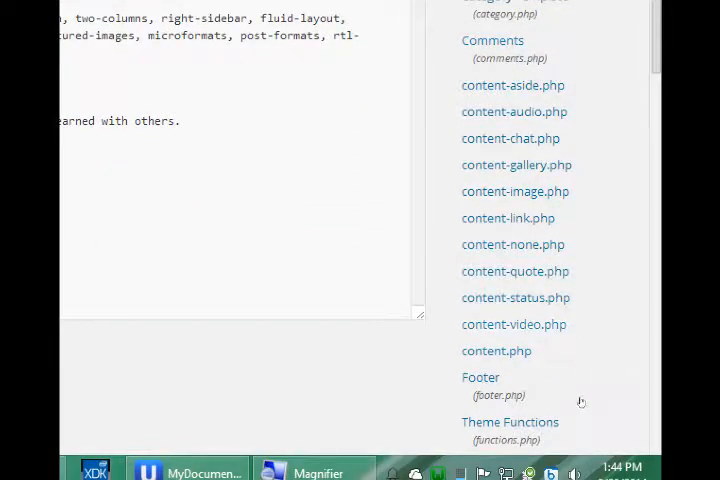
{"action": "scroll", "scroll_direction": "down", "scroll_amount": 3}
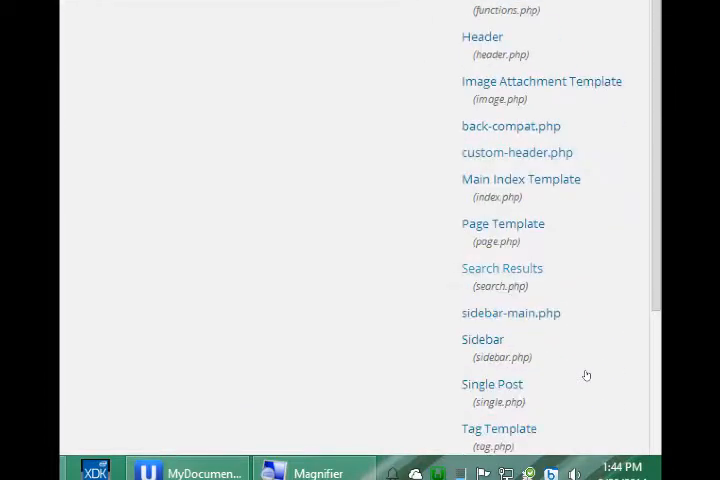
{"action": "scroll", "scroll_direction": "down", "scroll_amount": 3}
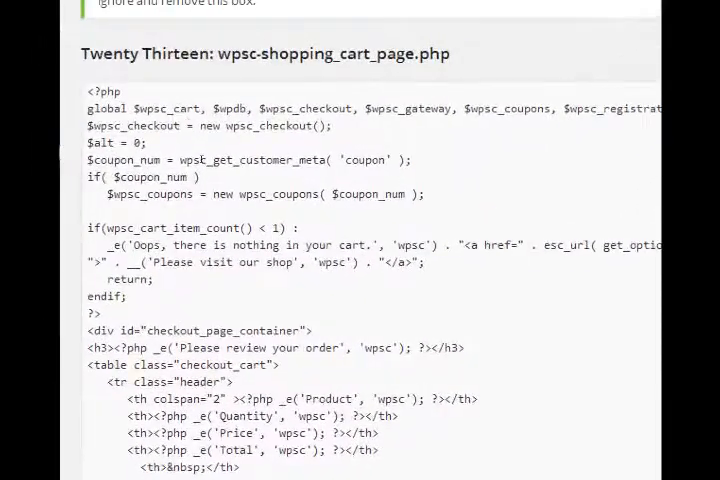
{"action": "scroll", "scroll_direction": "down", "scroll_amount": 3}
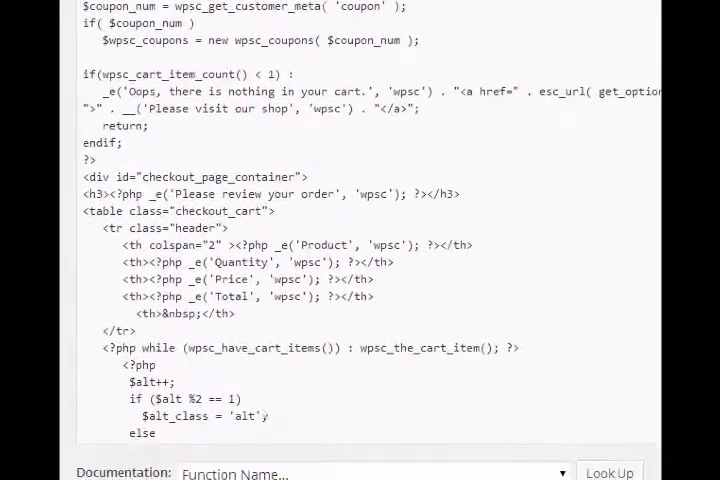
{"action": "scroll", "scroll_direction": "down", "scroll_amount": 3}
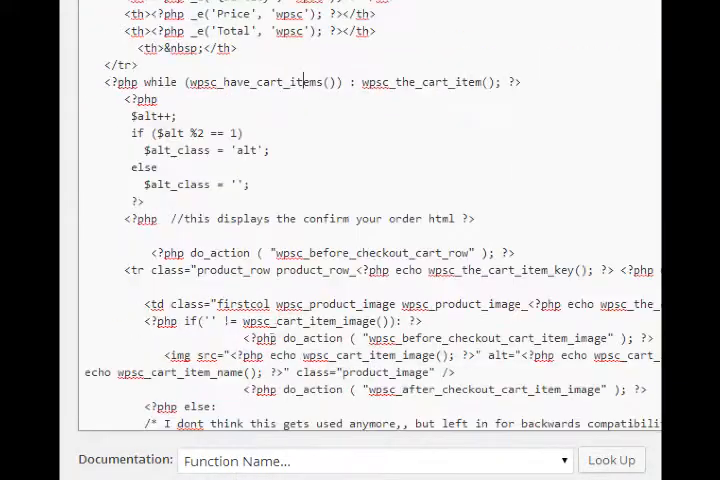
{"action": "scroll", "scroll_direction": "down", "scroll_amount": 3}
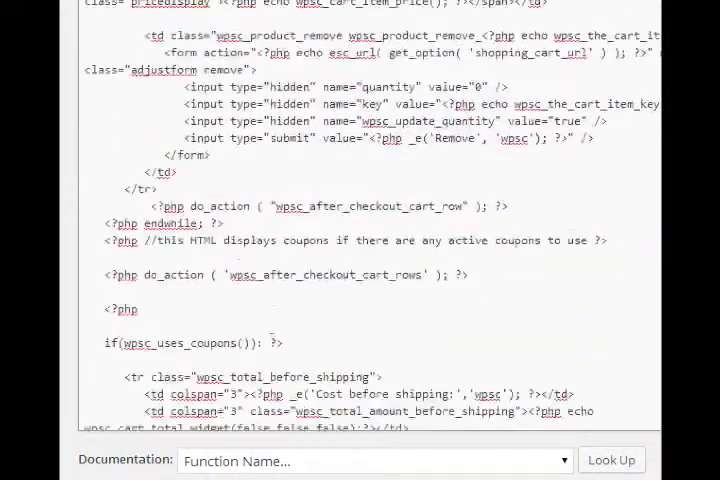
{"action": "scroll", "scroll_direction": "down", "scroll_amount": 3}
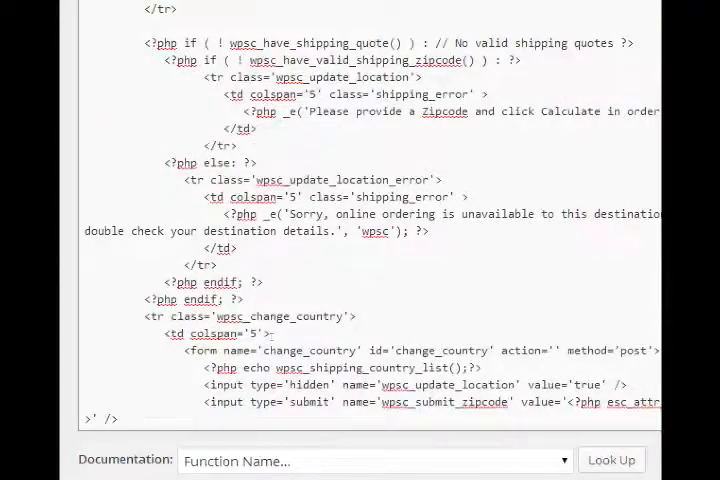
{"action": "scroll", "scroll_direction": "up", "scroll_amount": 3}
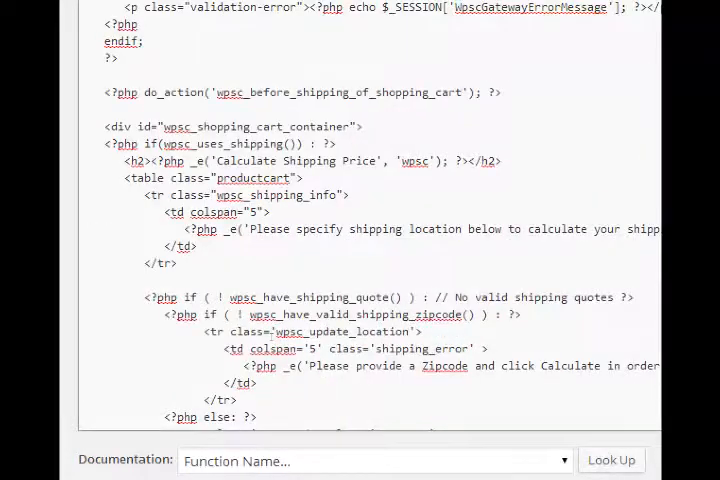
{"action": "scroll", "scroll_direction": "down", "scroll_amount": 3}
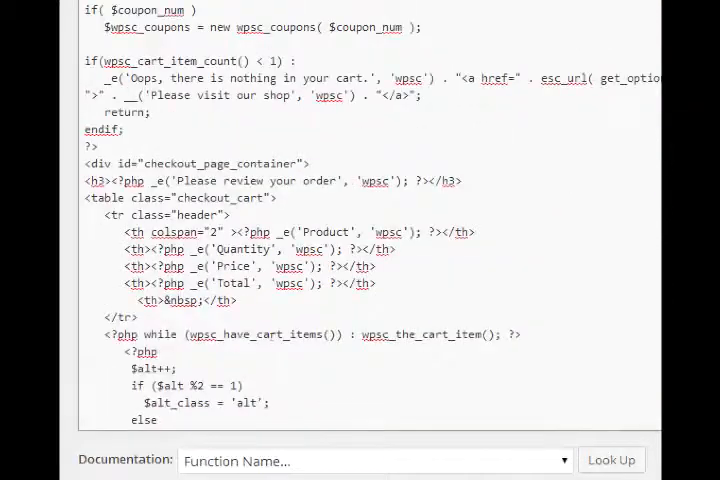
{"action": "scroll", "scroll_direction": "down", "scroll_amount": 3}
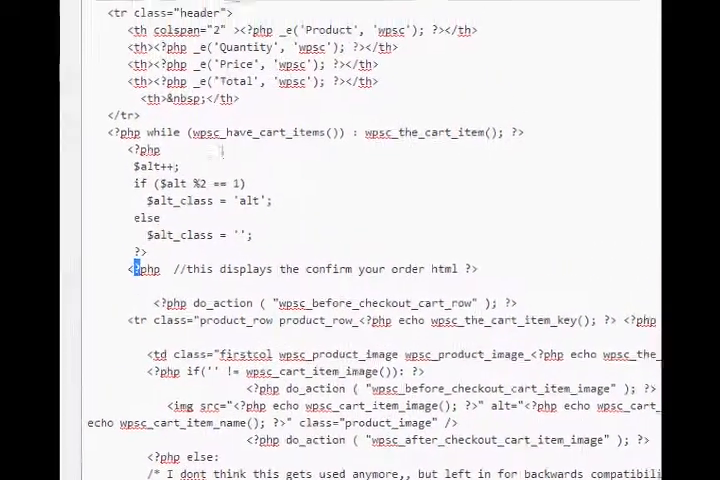
{"action": "scroll", "scroll_direction": "up", "scroll_amount": 3}
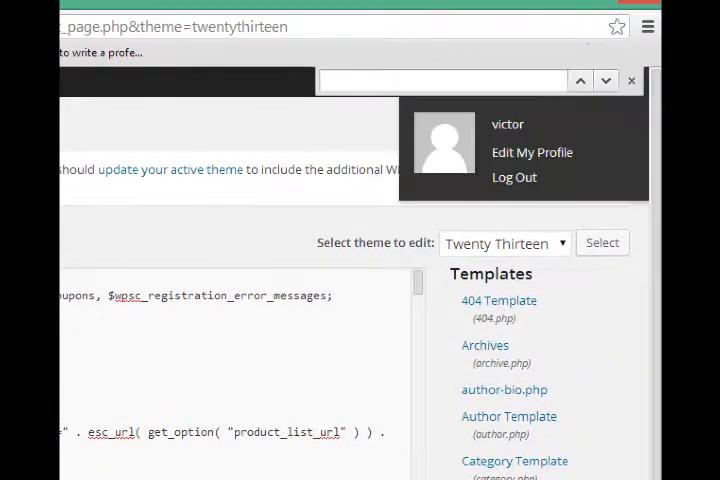
Step: Find 'oops' and replace the empty-cart message with 'Please add something to your cart!'
{"action": "type", "text": "oops"}
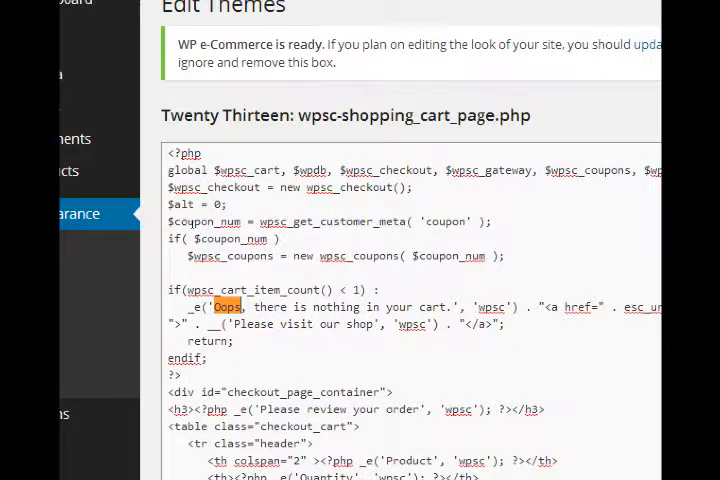
{"action": "double_click", "coordinate": [227, 307]}
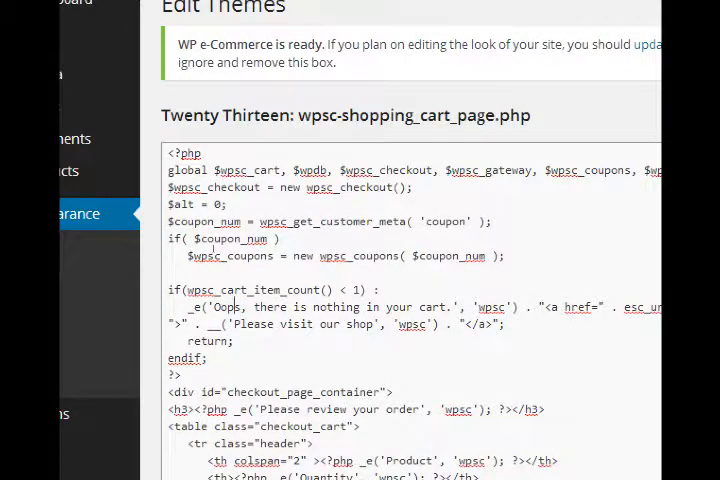
{"action": "double_click", "coordinate": [220, 307]}
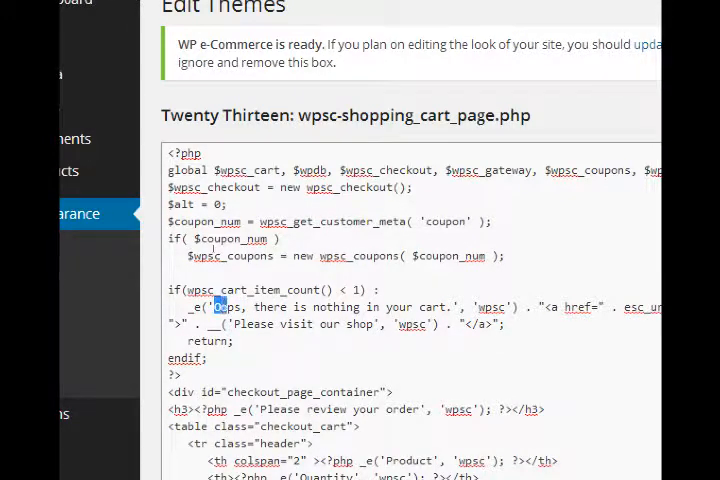
{"action": "left_click_drag", "start_coordinate": [215, 307], "coordinate": [448, 307]}
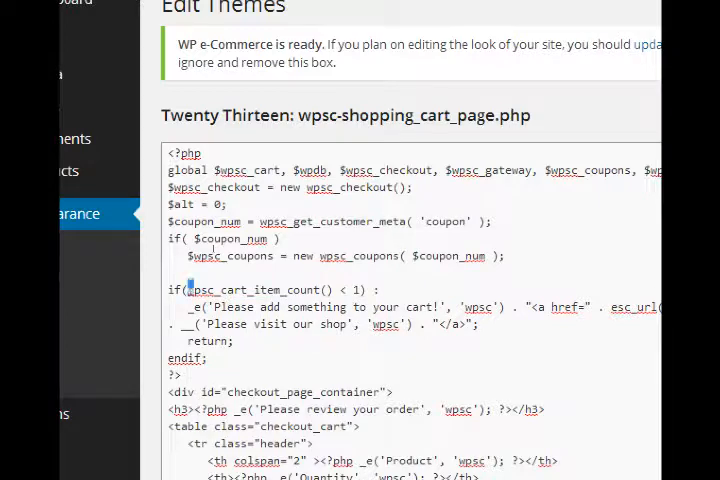
{"action": "double_click", "coordinate": [255, 289]}
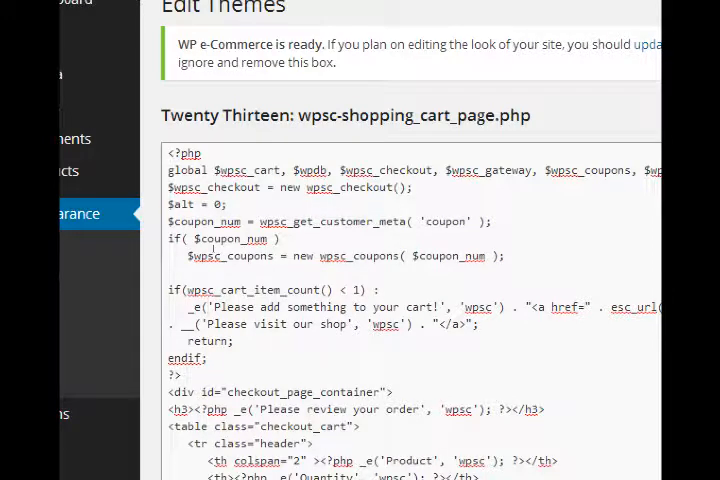
{"action": "scroll", "scroll_direction": "down", "scroll_amount": 3}
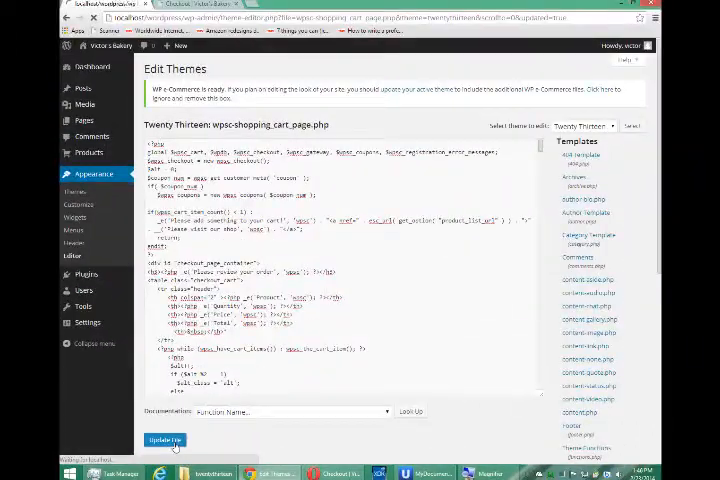
Step: Save the edited shopping cart template file
{"action": "left_click", "coordinate": [166, 440]}
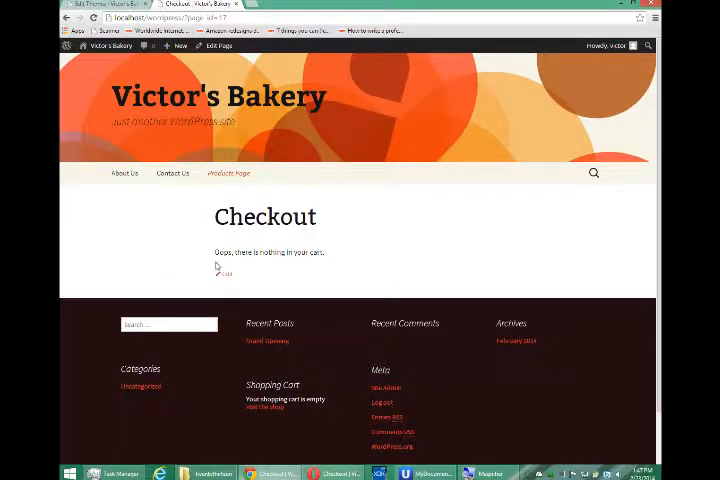
{"action": "mouse_move", "coordinate": [180, 266]}
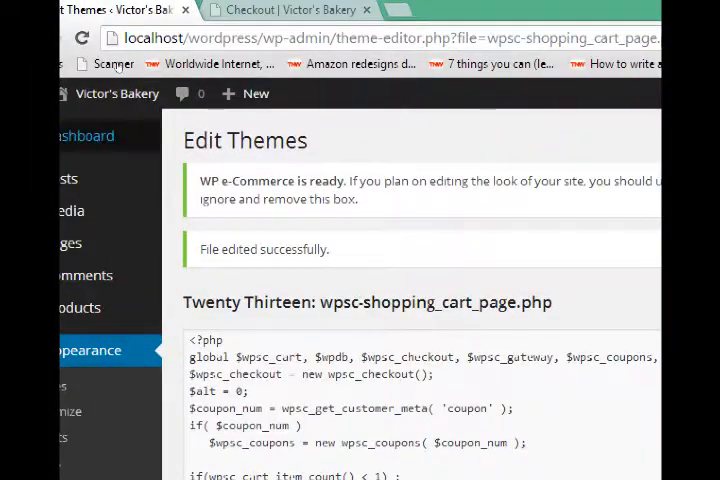
Step: Scroll the saved template page and bring up the Settings submenu in the admin sidebar
{"action": "scroll", "scroll_direction": "down", "scroll_amount": 3}
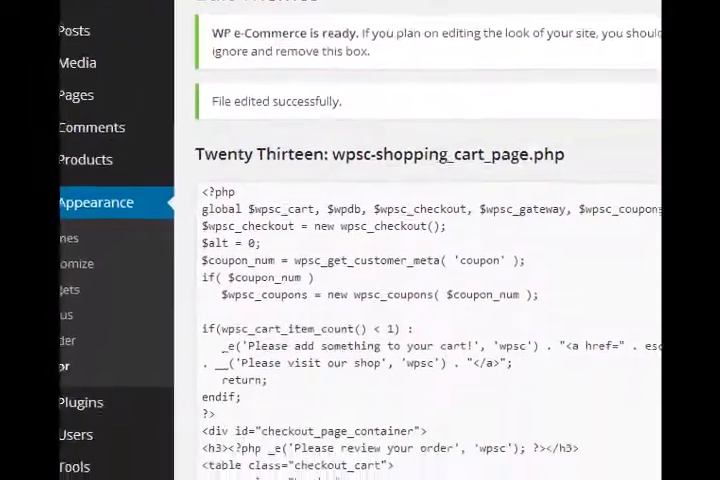
{"action": "scroll", "scroll_direction": "down", "scroll_amount": 3}
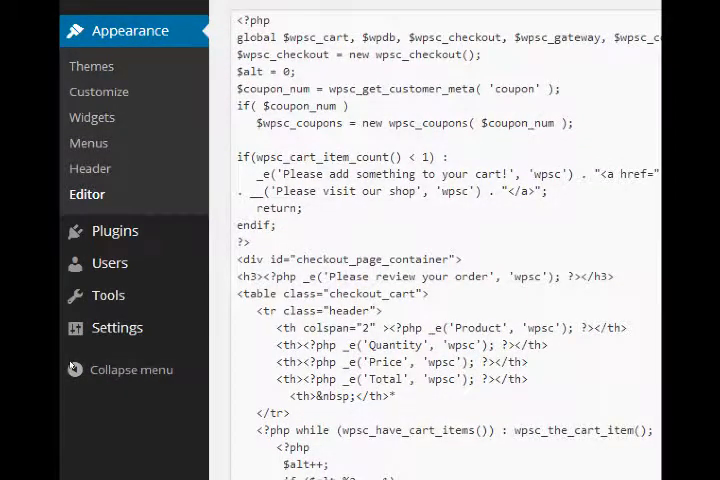
{"action": "scroll", "scroll_direction": "down", "scroll_amount": 3}
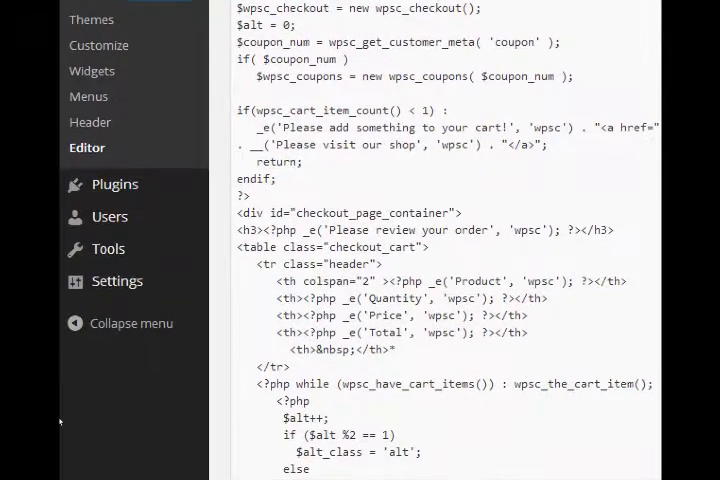
{"action": "left_click", "coordinate": [117, 280]}
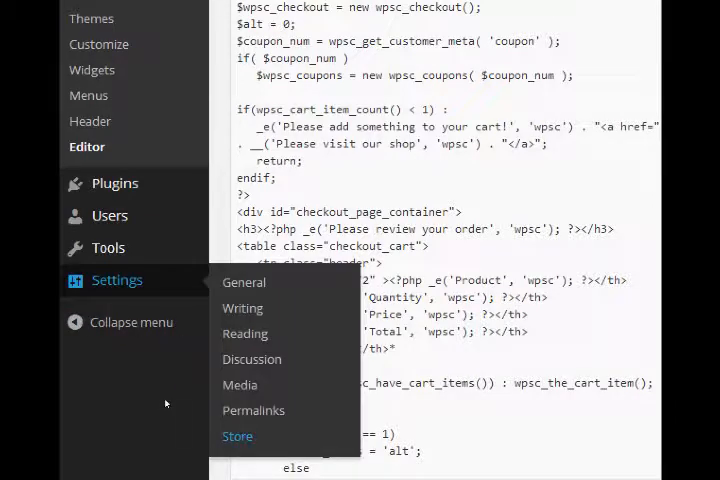
{"action": "left_click", "coordinate": [238, 436]}
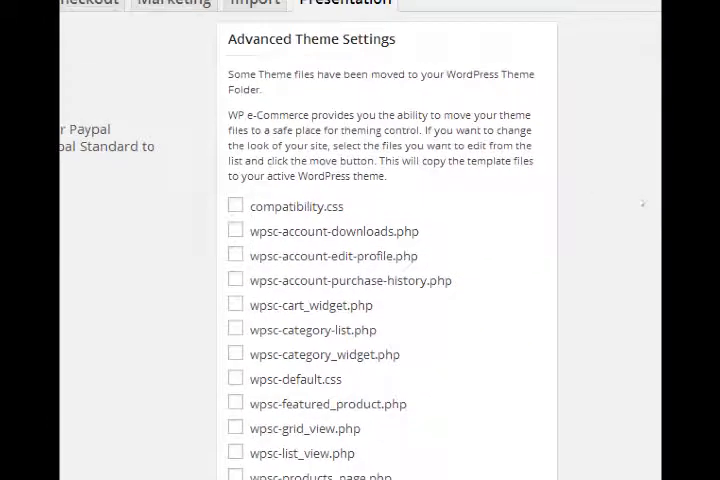
{"action": "mouse_move", "coordinate": [434, 158]}
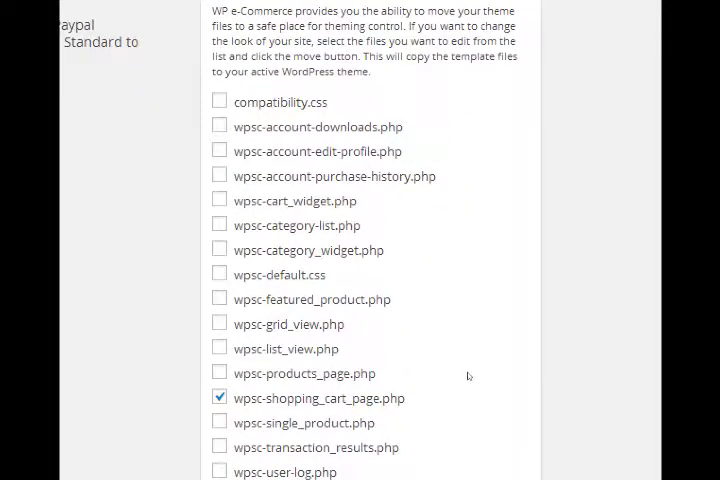
{"action": "scroll", "scroll_direction": "down", "scroll_amount": 3}
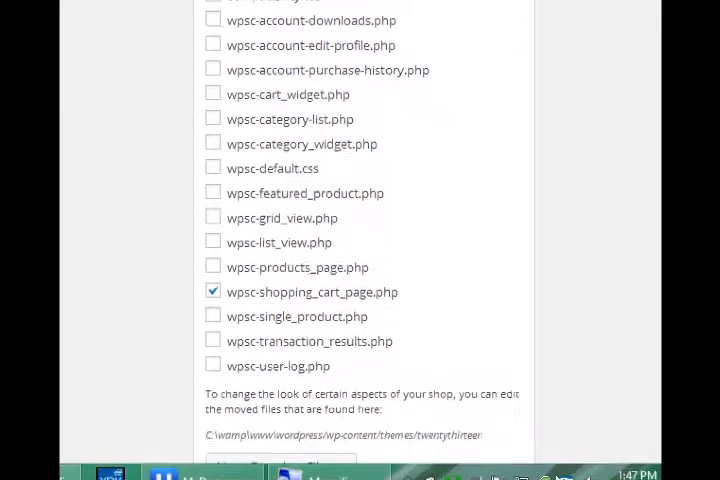
{"action": "scroll", "scroll_direction": "down", "scroll_amount": 3}
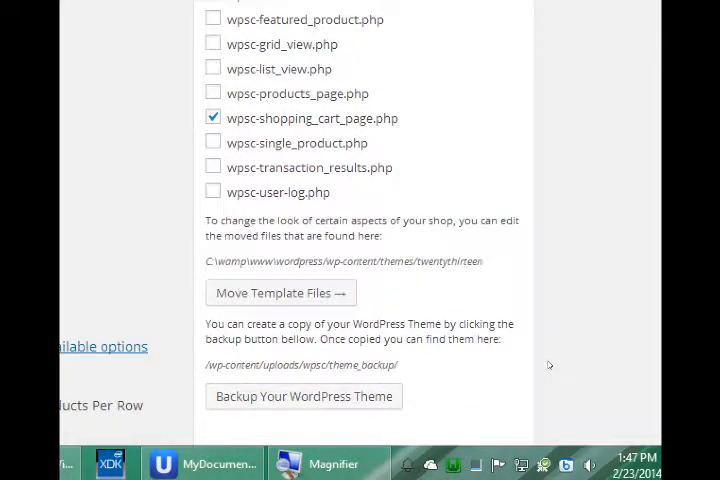
{"action": "scroll", "scroll_direction": "down", "scroll_amount": 3}
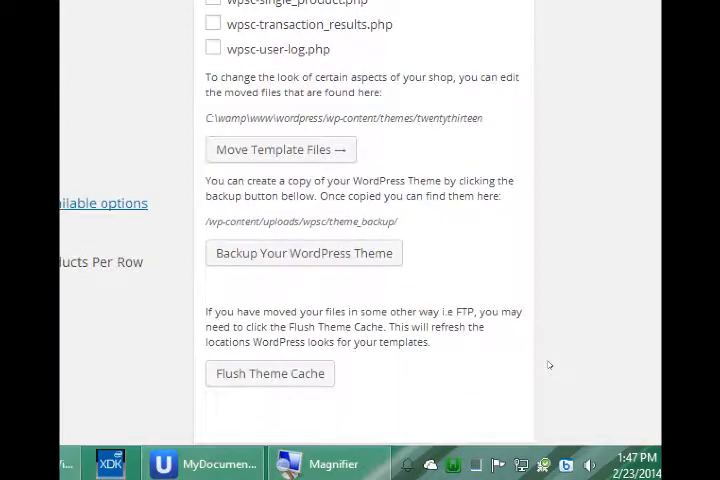
{"action": "scroll", "scroll_direction": "down", "scroll_amount": 3}
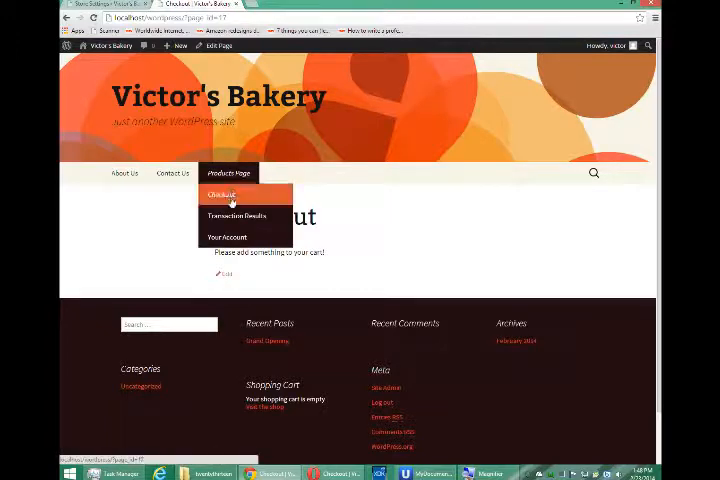
{"action": "mouse_move", "coordinate": [239, 216]}
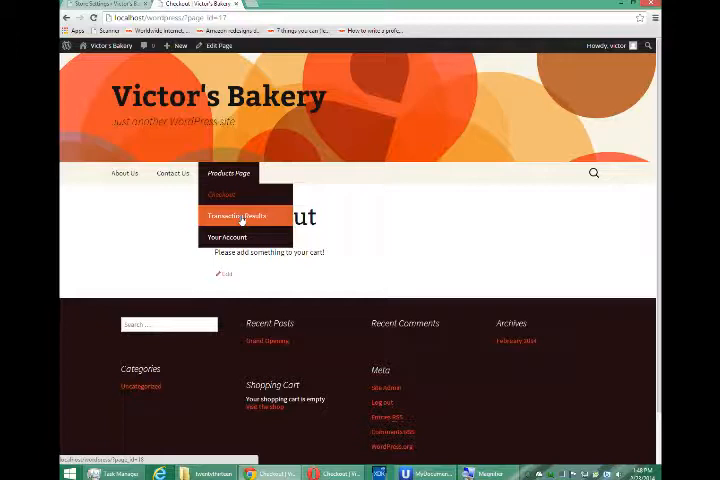
Step: Open the Transaction Results page, which says the transaction was not accepted
{"action": "left_click", "coordinate": [238, 215]}
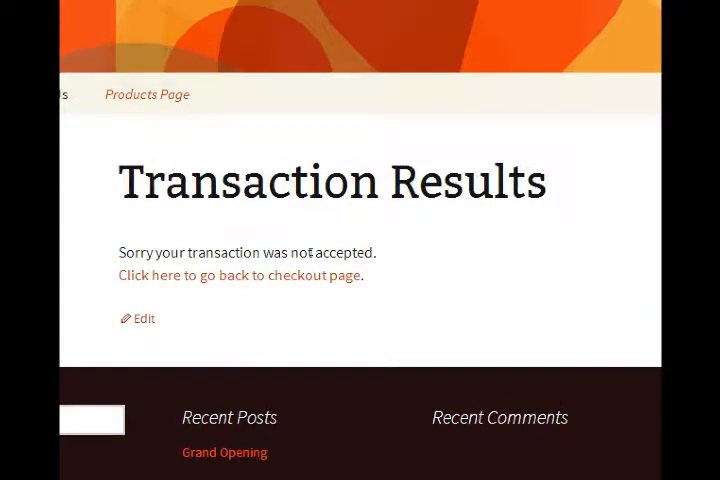
{"action": "double_click", "coordinate": [243, 252]}
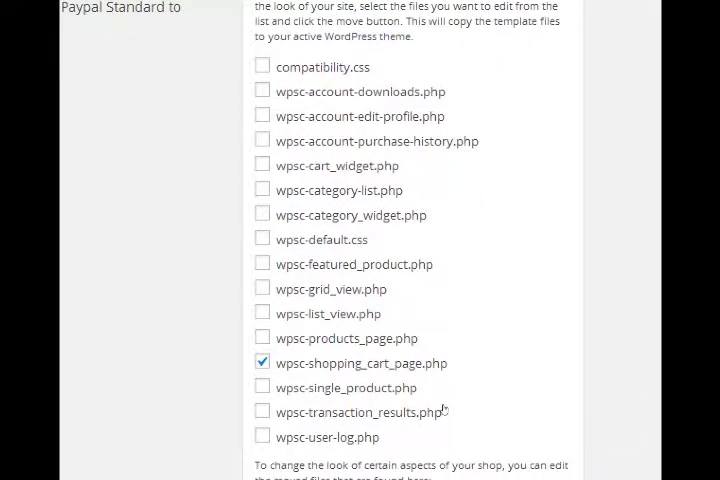
Step: Tick wpsc-transaction_results.php and move it into the Twenty Thirteen theme
{"action": "left_click", "coordinate": [262, 411]}
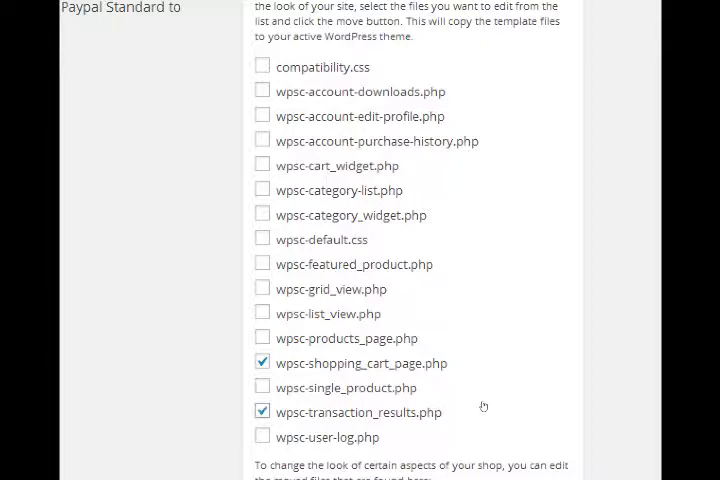
{"action": "mouse_move", "coordinate": [503, 404]}
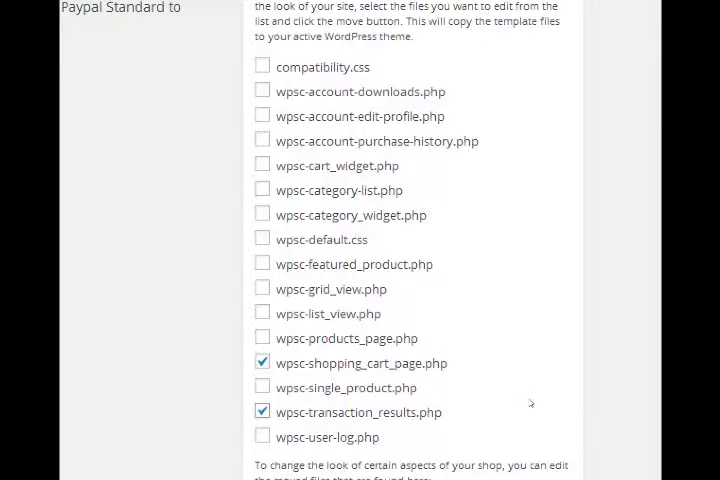
{"action": "scroll", "scroll_direction": "down", "scroll_amount": 3}
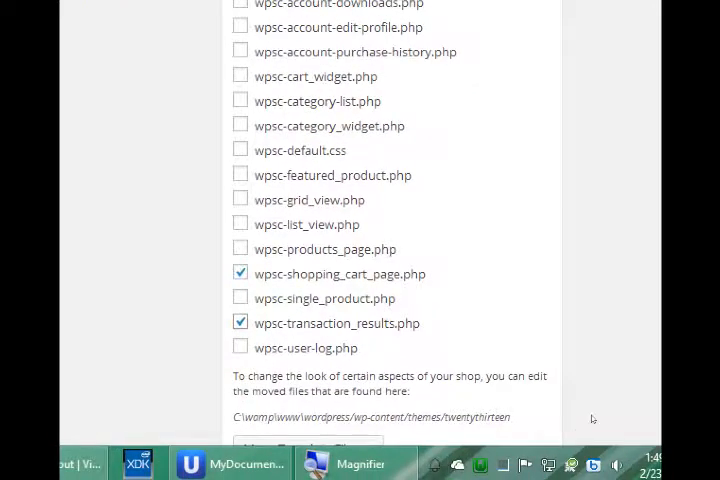
{"action": "scroll", "scroll_direction": "down", "scroll_amount": 3}
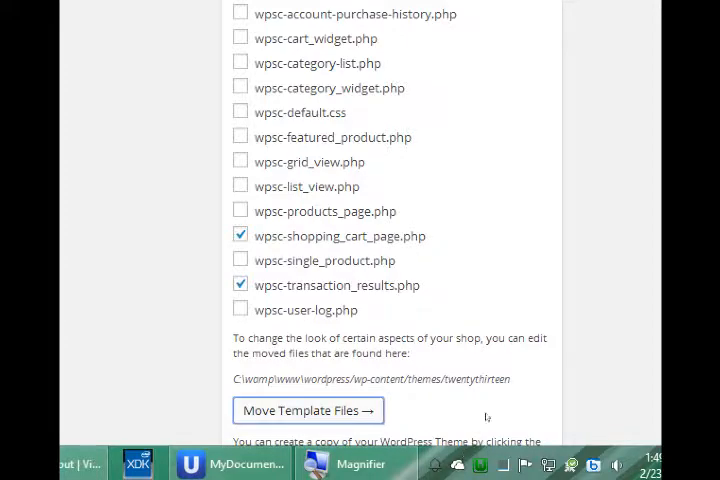
{"action": "left_click", "coordinate": [307, 410]}
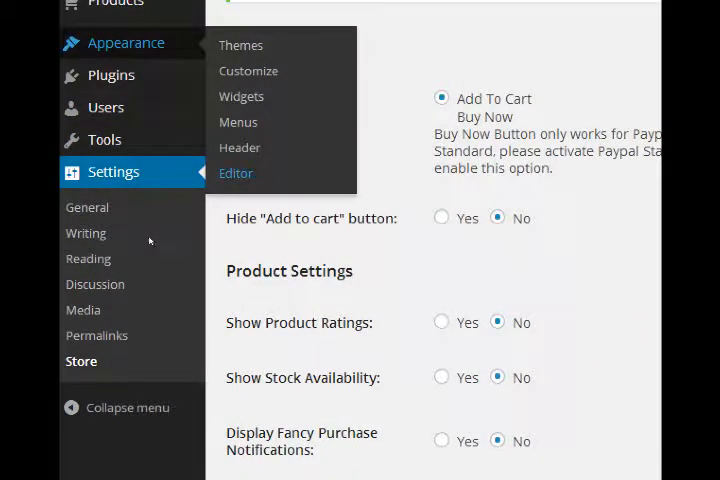
Step: Open the theme's wpsc-transaction_results.php in the theme editor and scroll through its code
{"action": "left_click", "coordinate": [236, 173]}
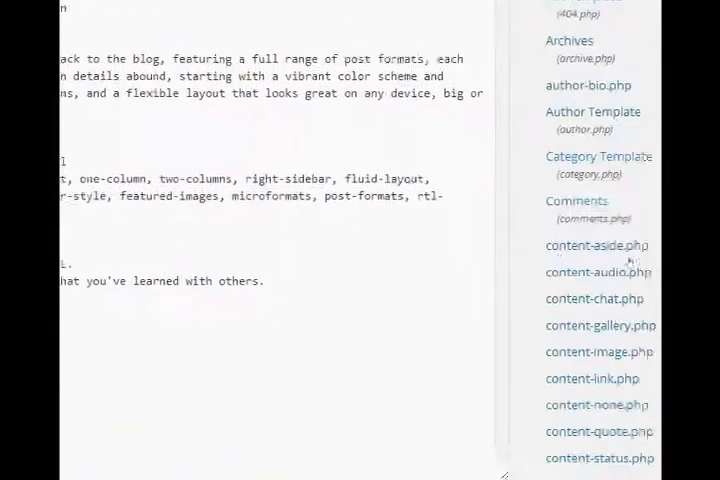
{"action": "scroll", "scroll_direction": "up", "scroll_amount": 3}
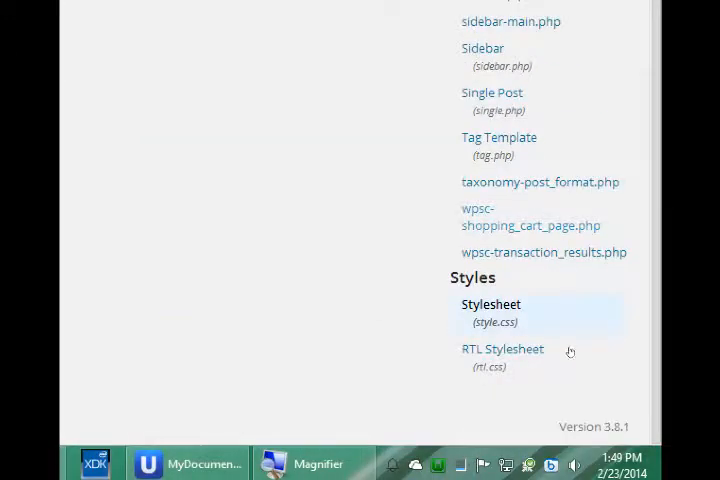
{"action": "mouse_move", "coordinate": [582, 371]}
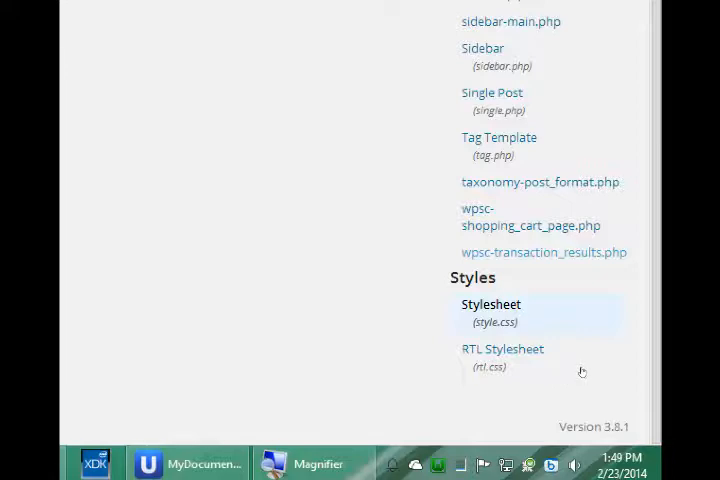
{"action": "left_click", "coordinate": [543, 252]}
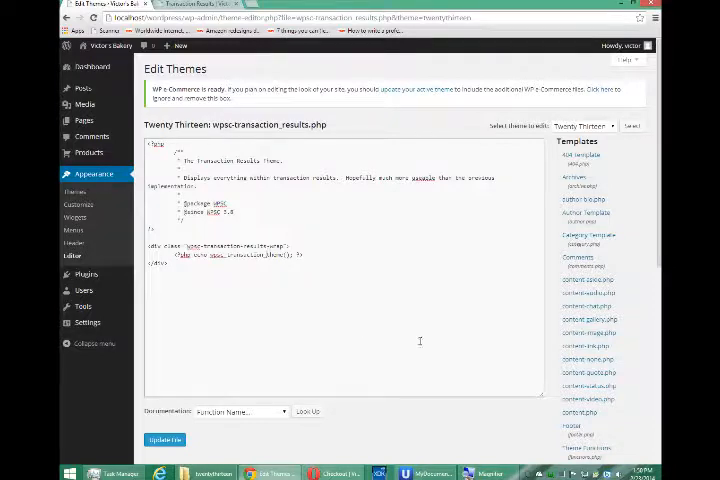
{"action": "scroll", "scroll_direction": "down", "scroll_amount": 3}
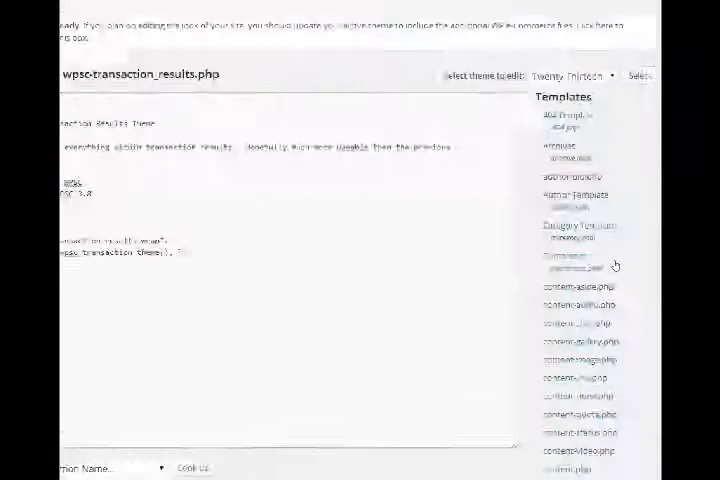
{"action": "scroll", "scroll_direction": "down", "scroll_amount": 3}
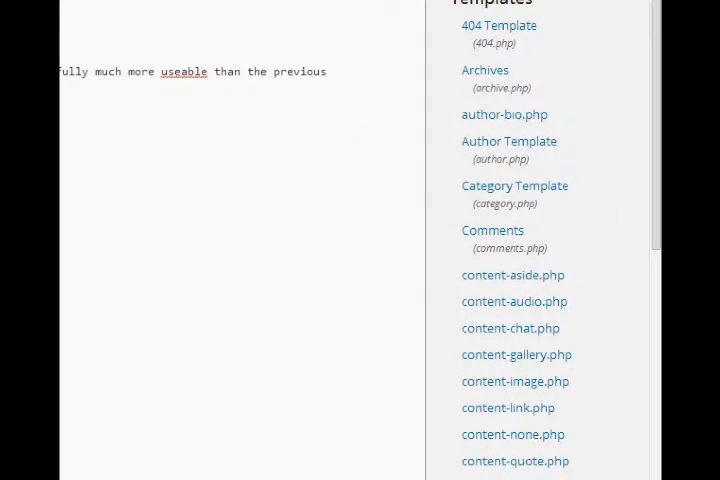
{"action": "scroll", "scroll_direction": "down", "scroll_amount": 3}
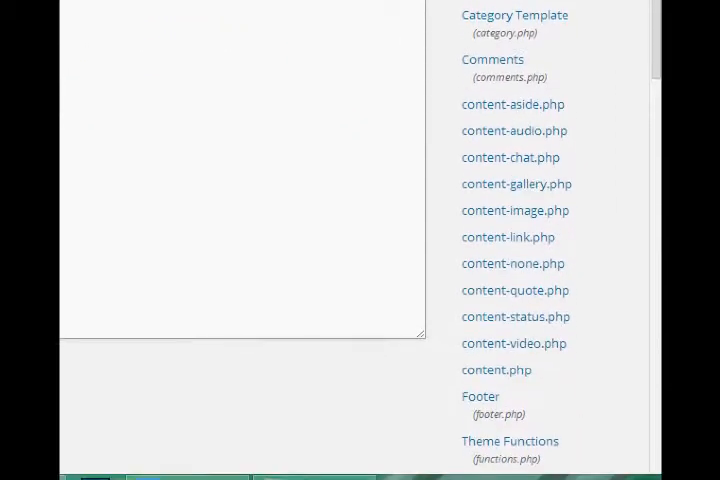
{"action": "scroll", "scroll_direction": "down", "scroll_amount": 3}
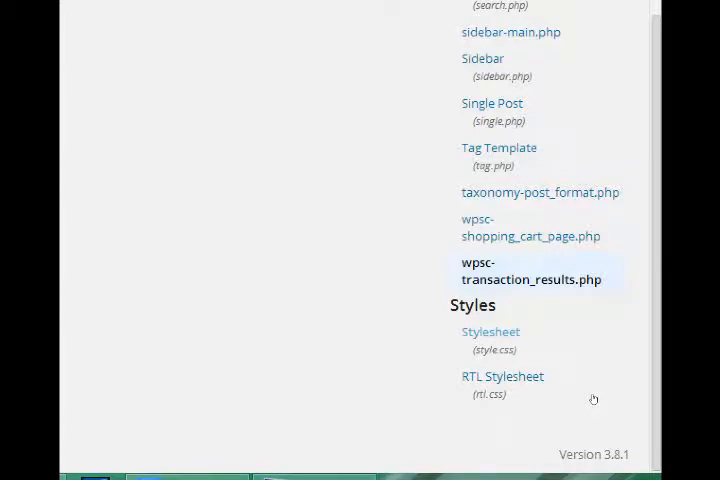
Step: Open Twenty Thirteen's style.css in the theme editor and scroll down through its CSS rules
{"action": "left_click", "coordinate": [490, 331]}
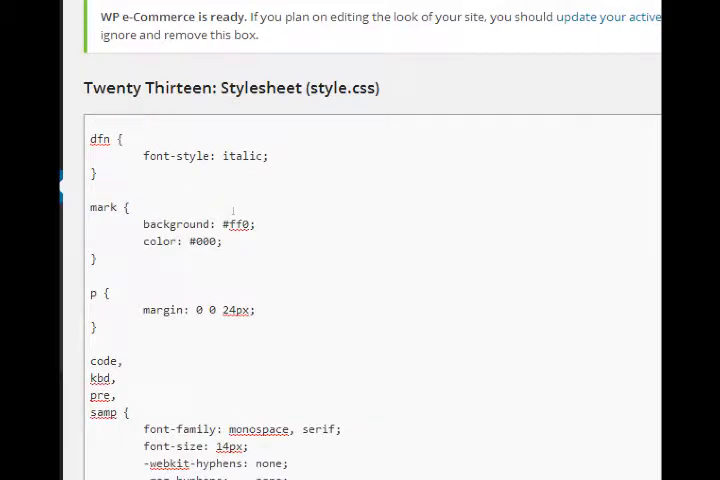
{"action": "scroll", "scroll_direction": "down", "scroll_amount": 3}
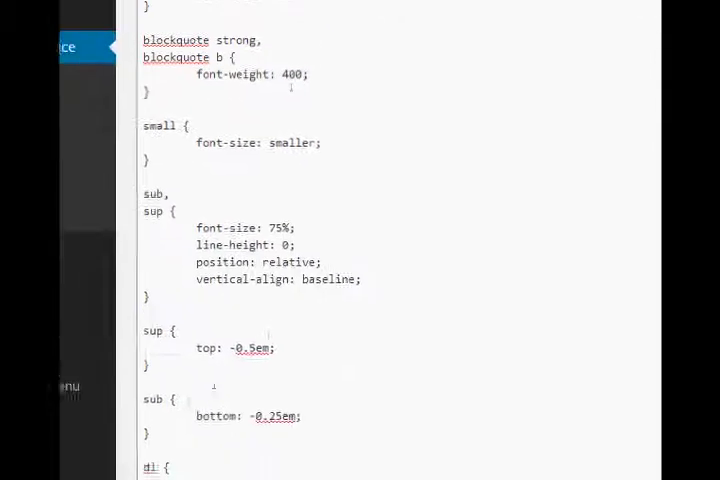
{"action": "scroll", "scroll_direction": "down", "scroll_amount": 3}
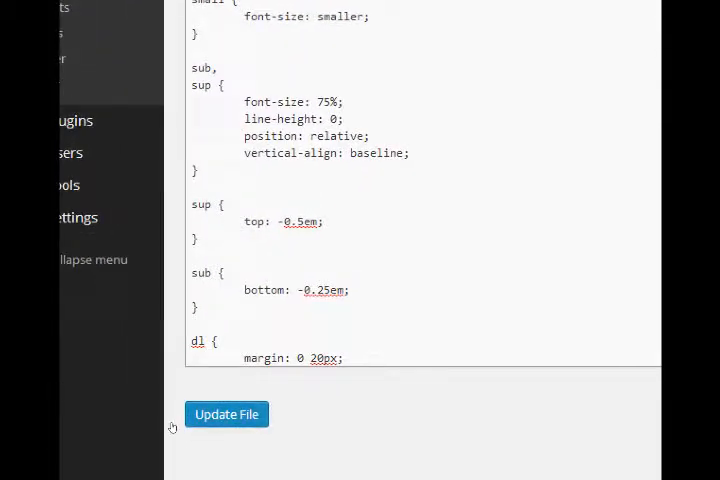